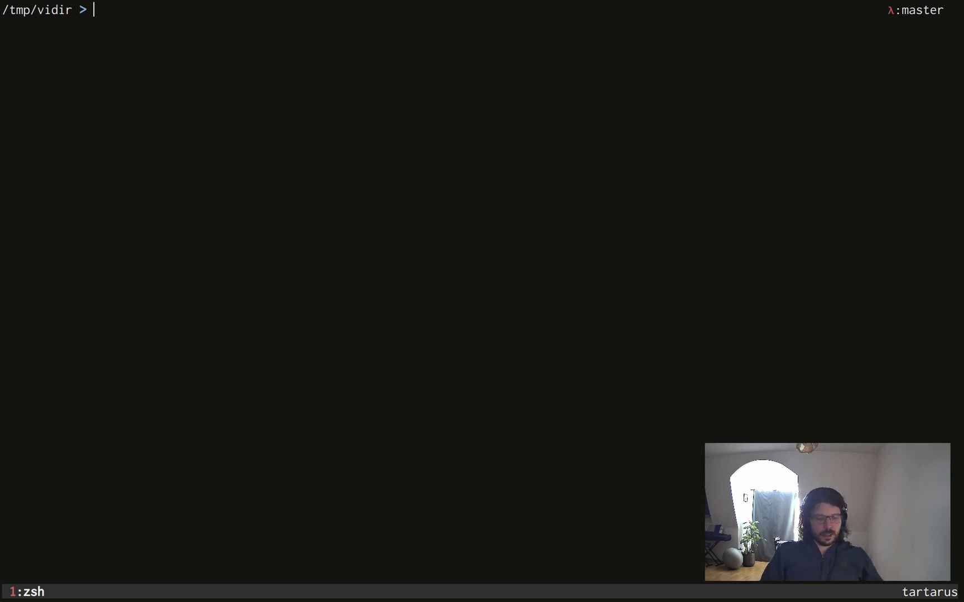
Step: Launch vidir on /tmp/vidir beside a tree listing of its five entries
text(vidir)
text(tre)
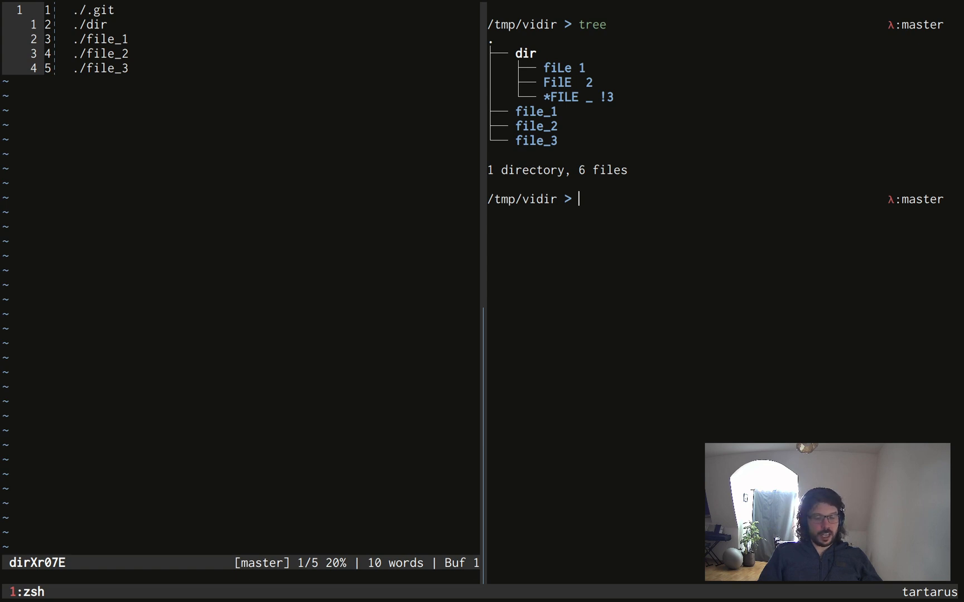
Step: Echo $EDITOR to confirm nvim is the default editor, then run vidir again
text(echo $EDITOR)
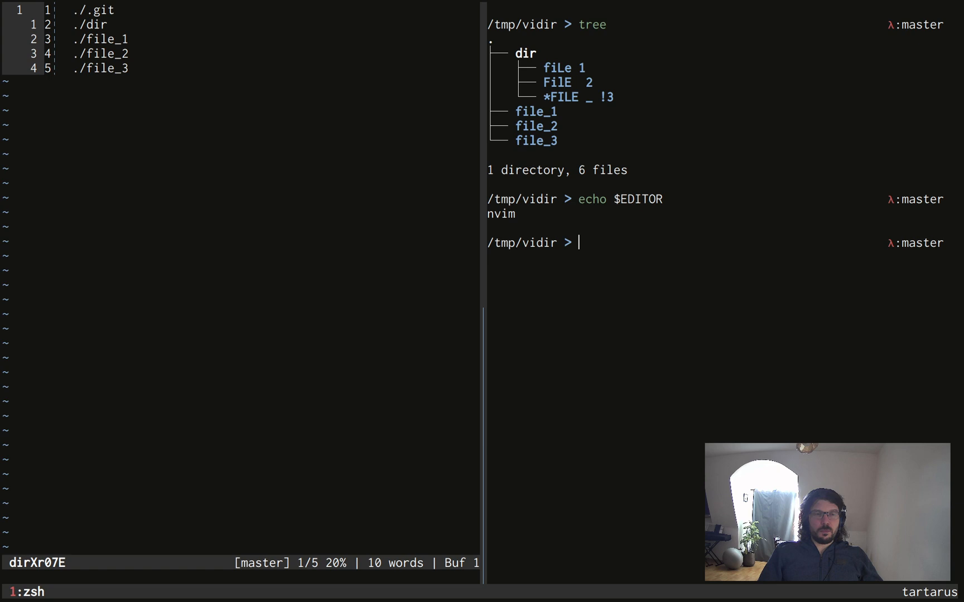
text(vi)
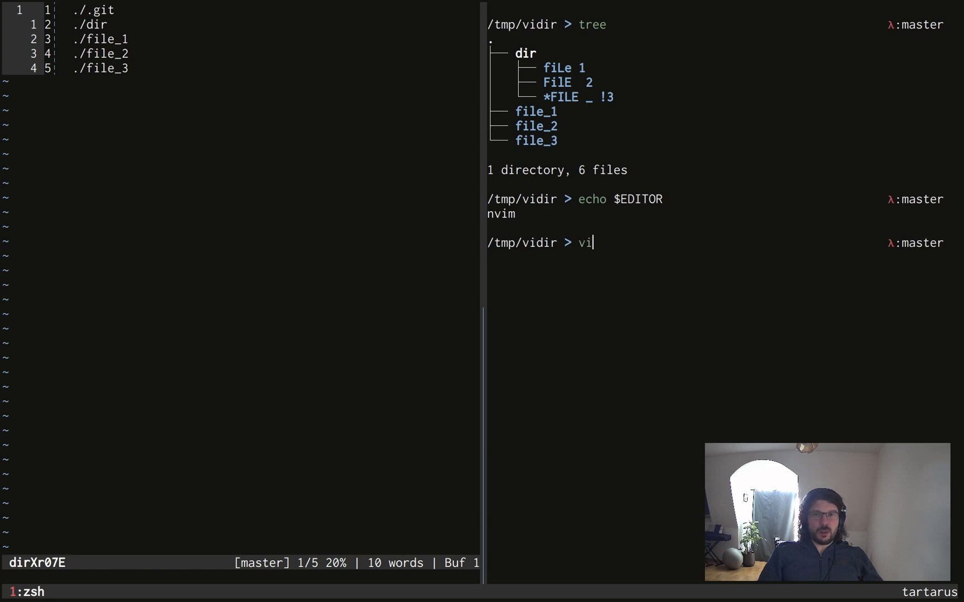
text(dir)
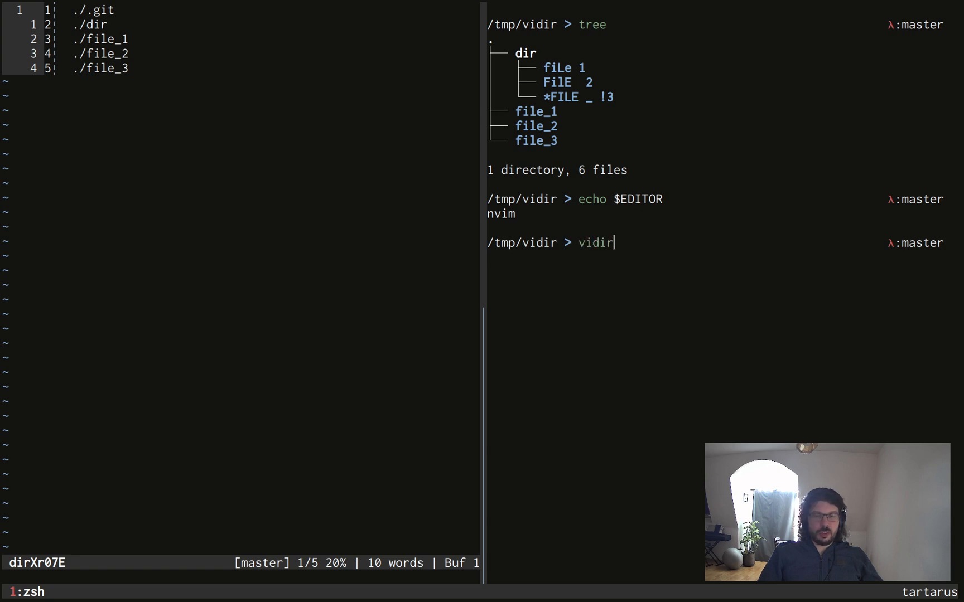
key(Enter)
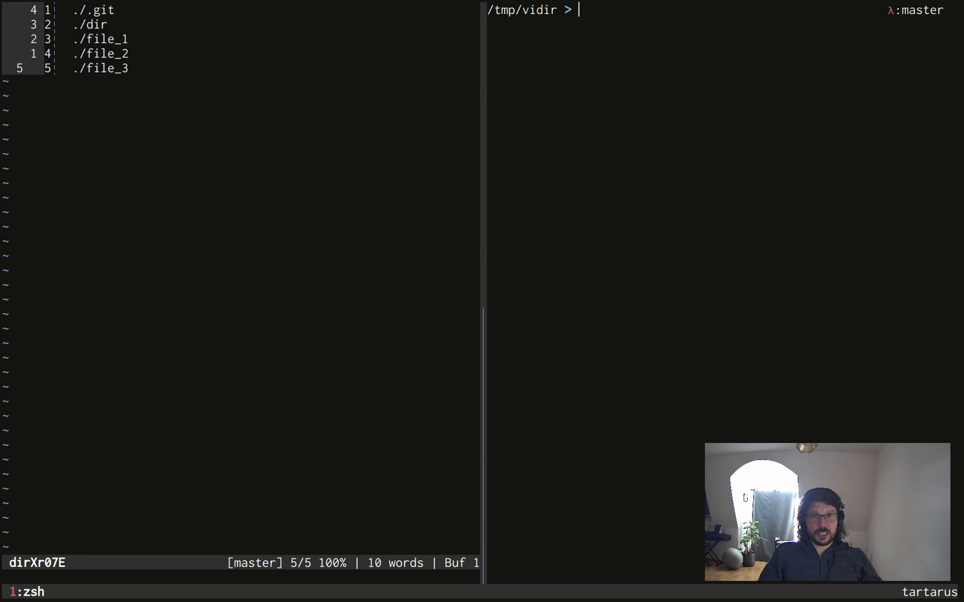
Step: Check $VISUAL and append .md to the file_1, file_2 and file_3 lines
text(echo $VID)
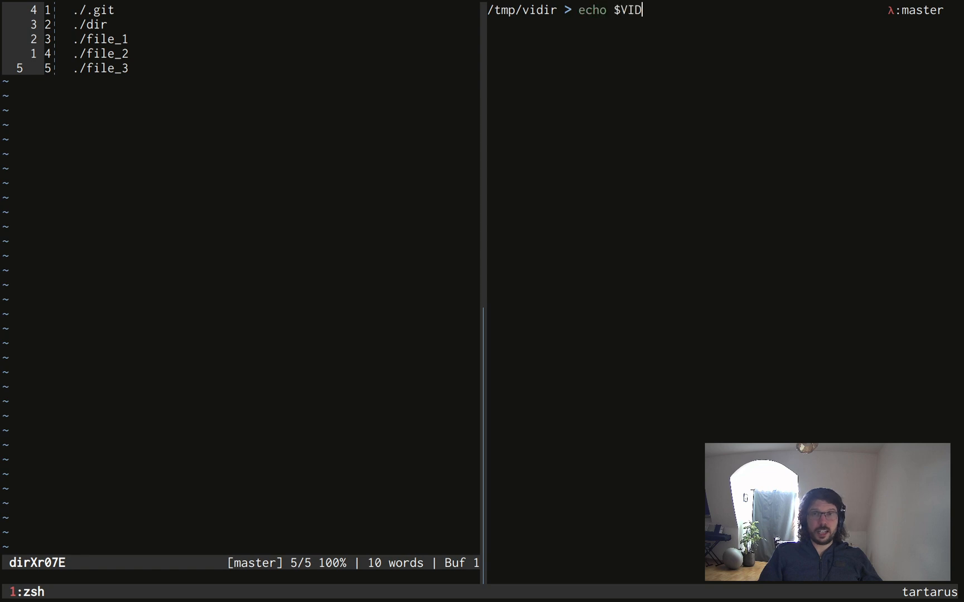
text(UAL)
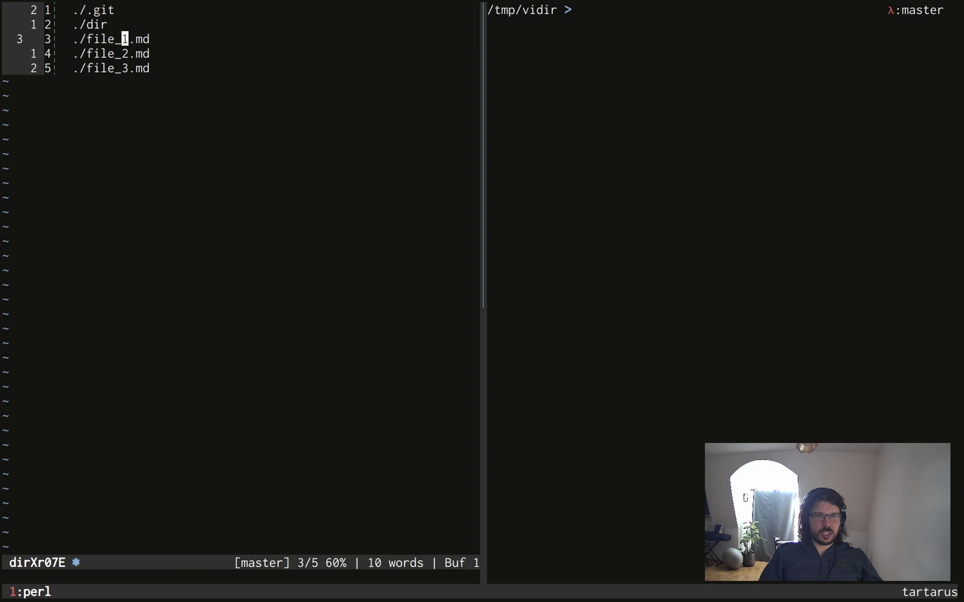
key(:)
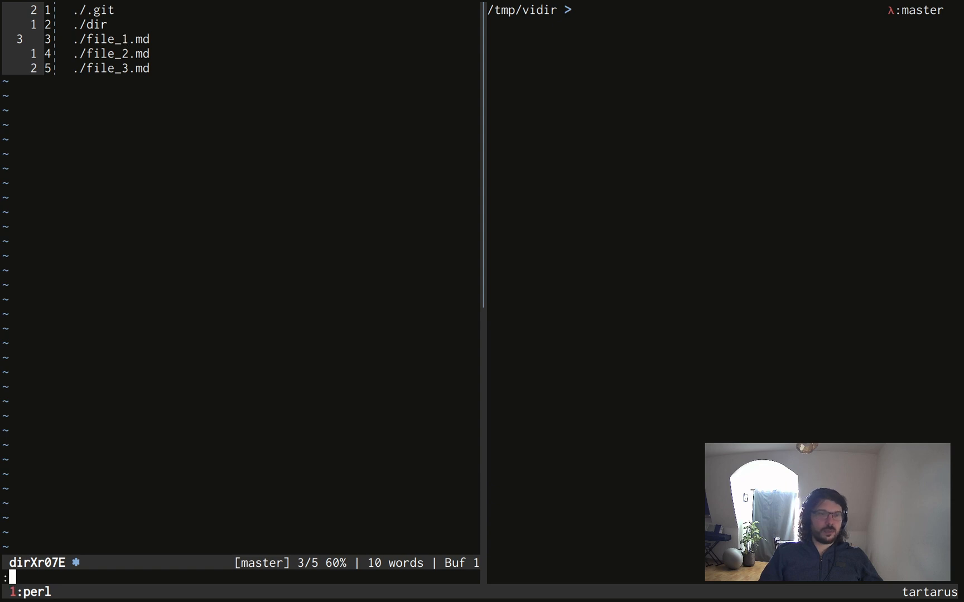
Step: Save vidir with :wq and verify via tree that file_1.md, file_2.md, file_3.md exist
text(tre)
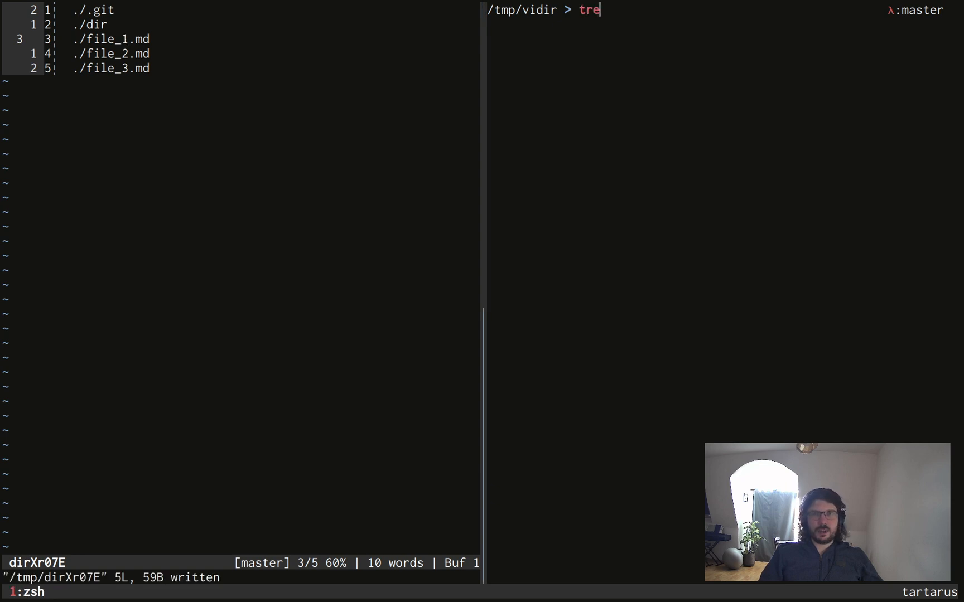
key(Enter)
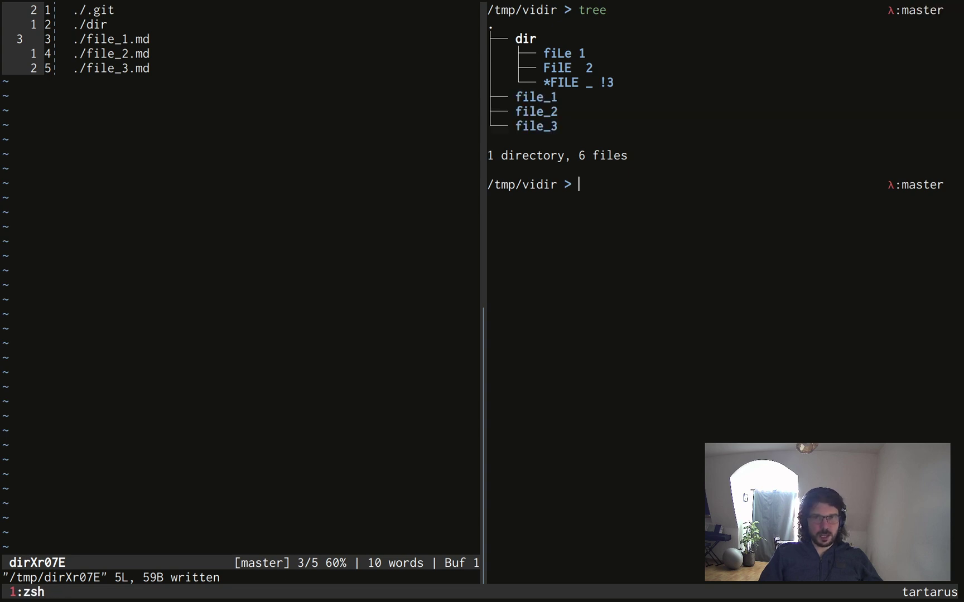
text(:wq)
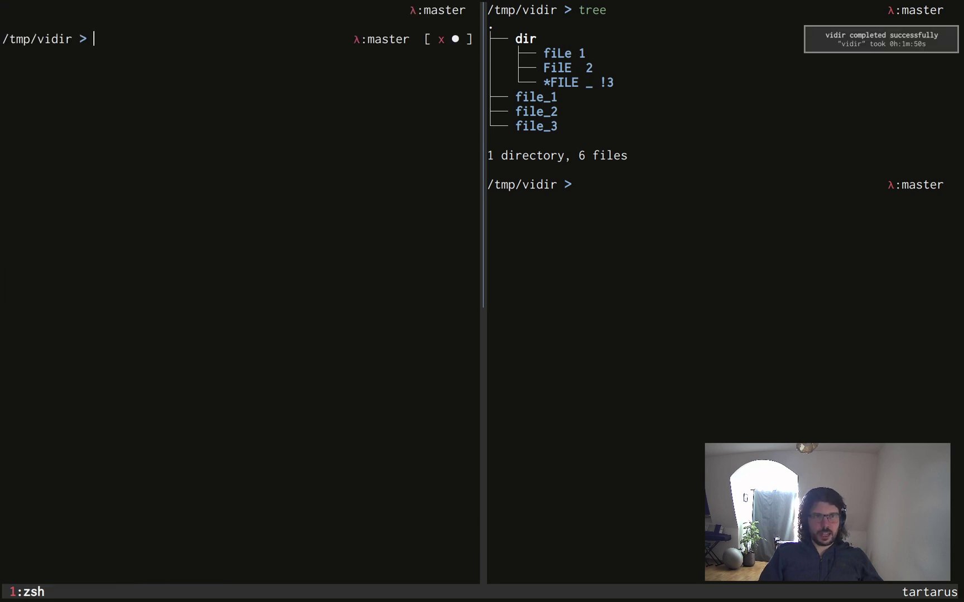
key(Enter)
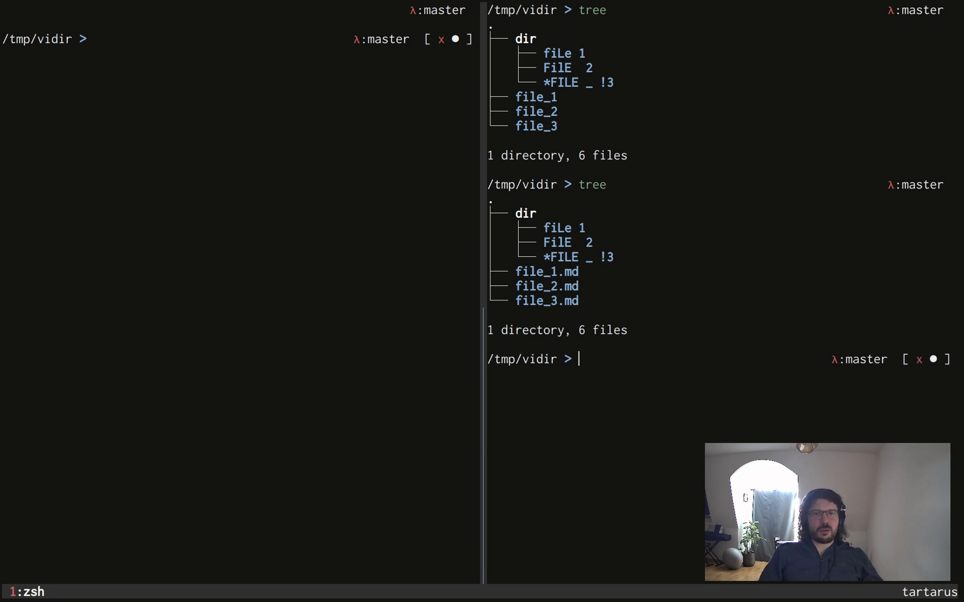
Step: Cat file_1.md, file_2.md and file_3.md to show each holds its original name
text(cat)
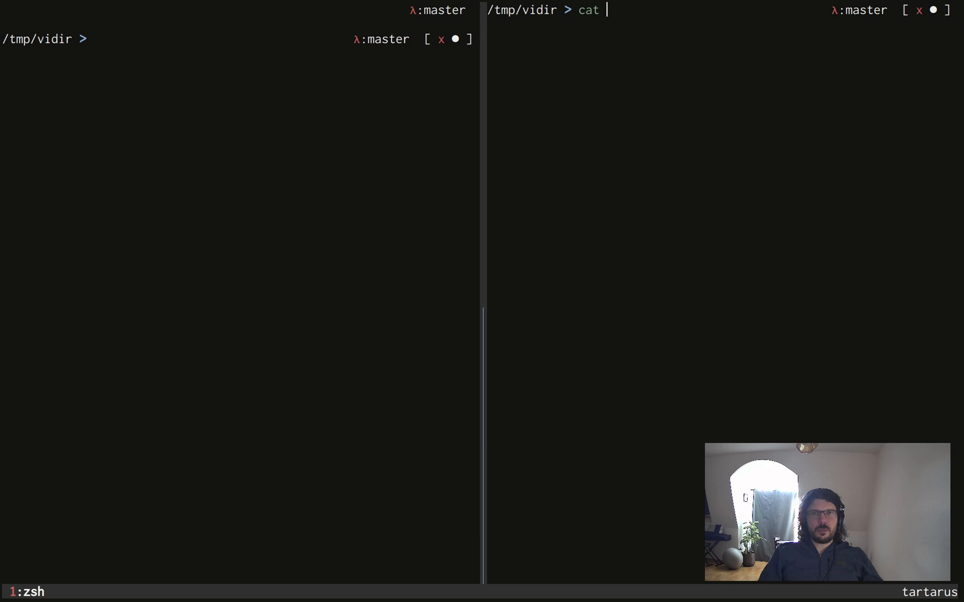
text(file_1.md file_2.md file_3.md)
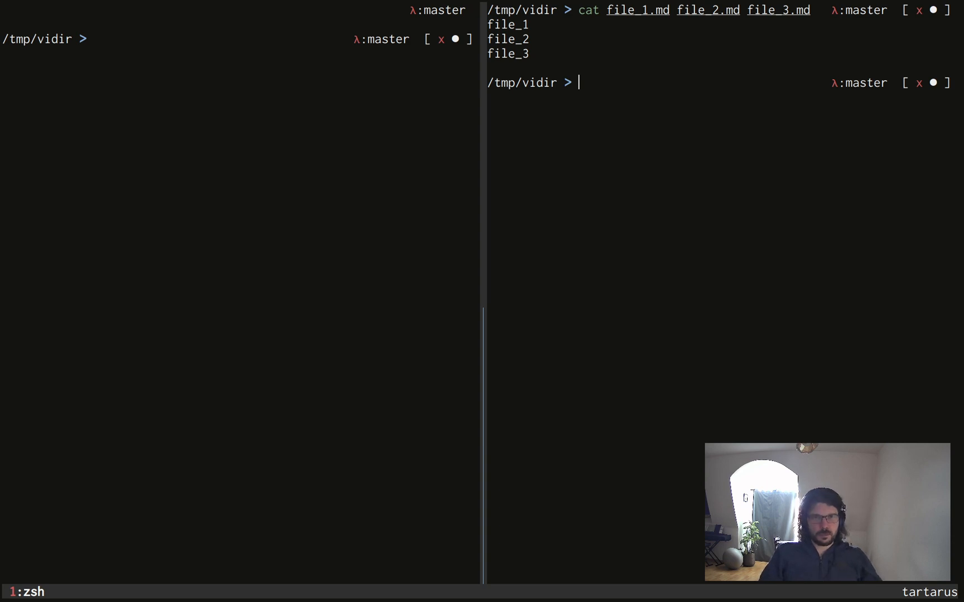
text(vidir)
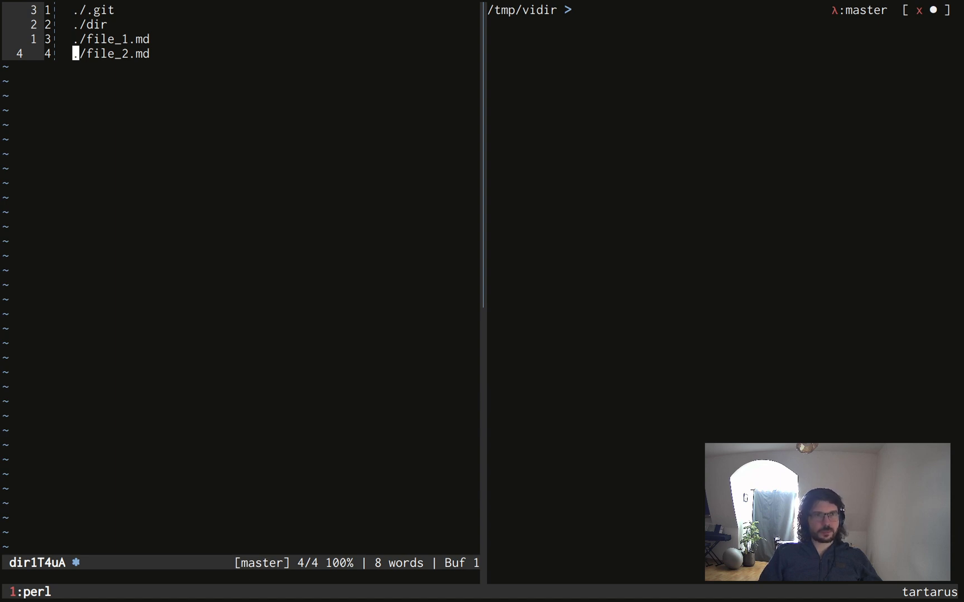
Step: Delete the ./file_3.md line from the vidir list and return to the top
key(gg)
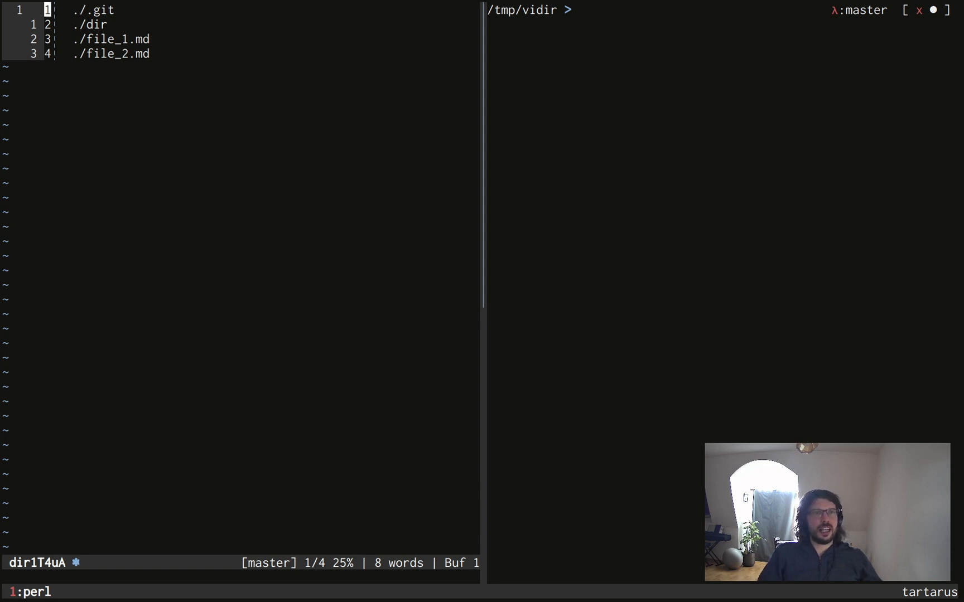
Step: Swap the item numbers of file_1.md and file_2.md, then save with :wq
key(j)
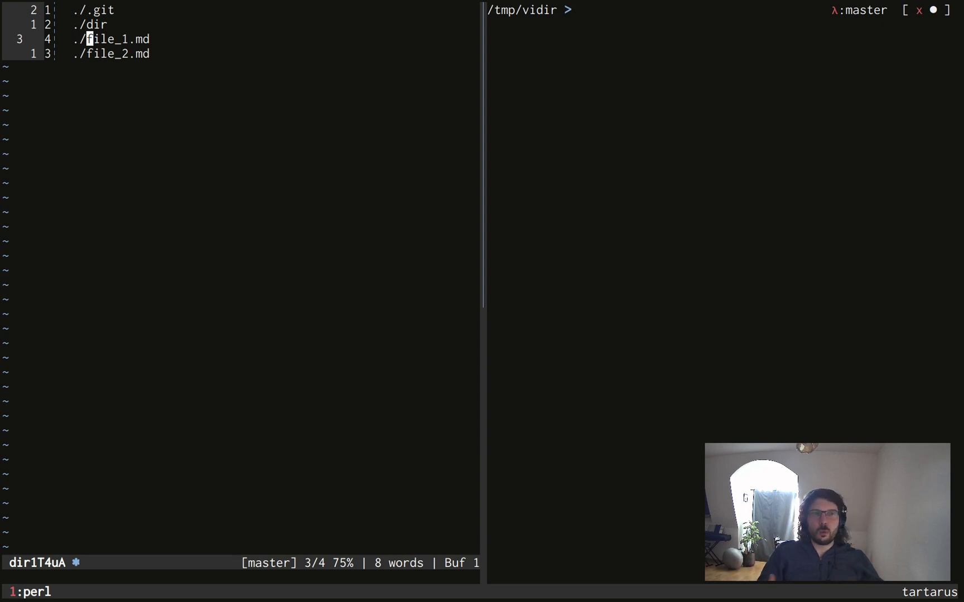
text(:wq)
click(721, 10)
text(tree)
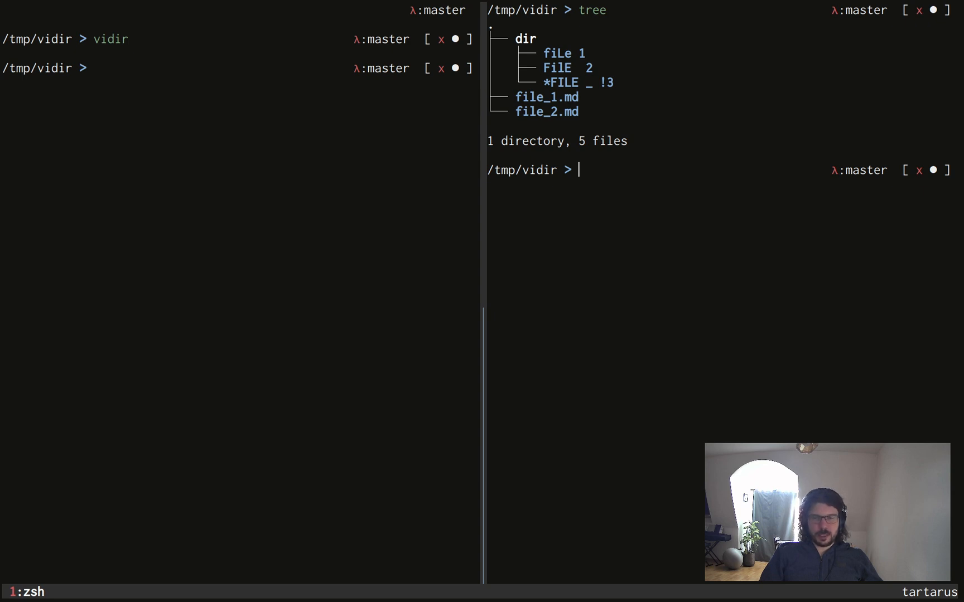
Step: Cat the remaining .md files using tab completion, then clear both panes
text(cat fil)
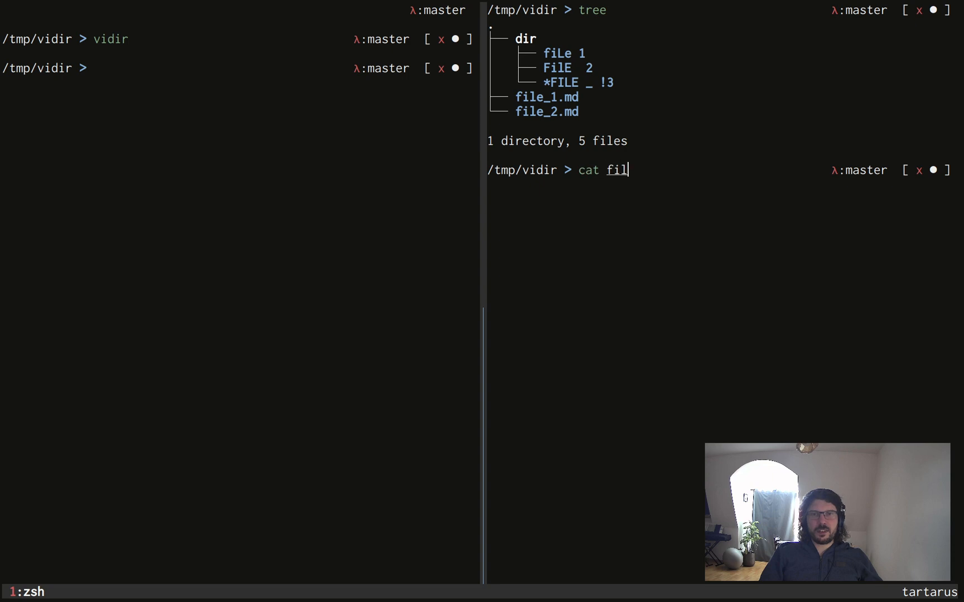
key(Enter)
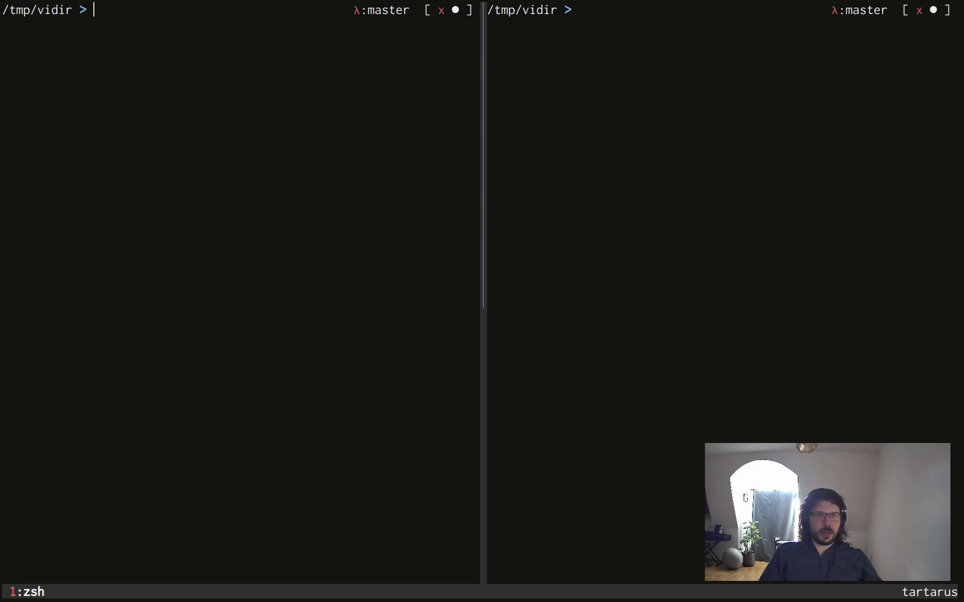
Step: Try deleting ./dir in vidir, hit 'Directory not empty', and confirm via tree
text(vid)
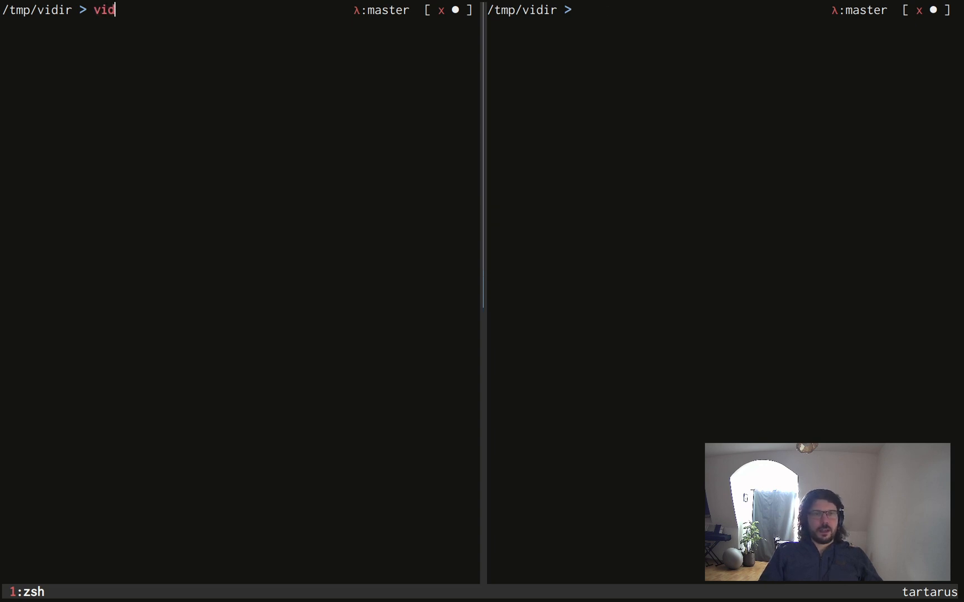
text(ir)
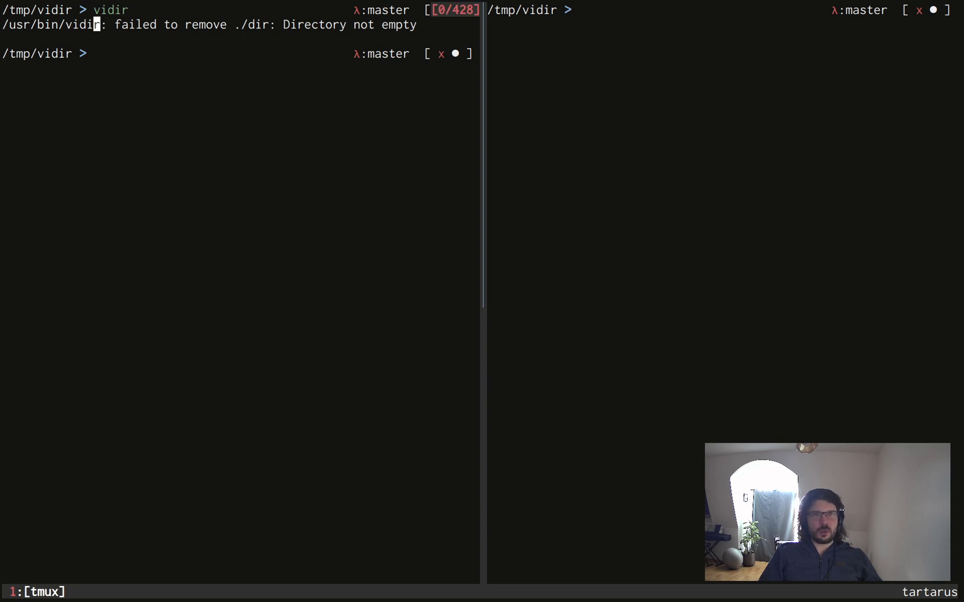
text(tree)
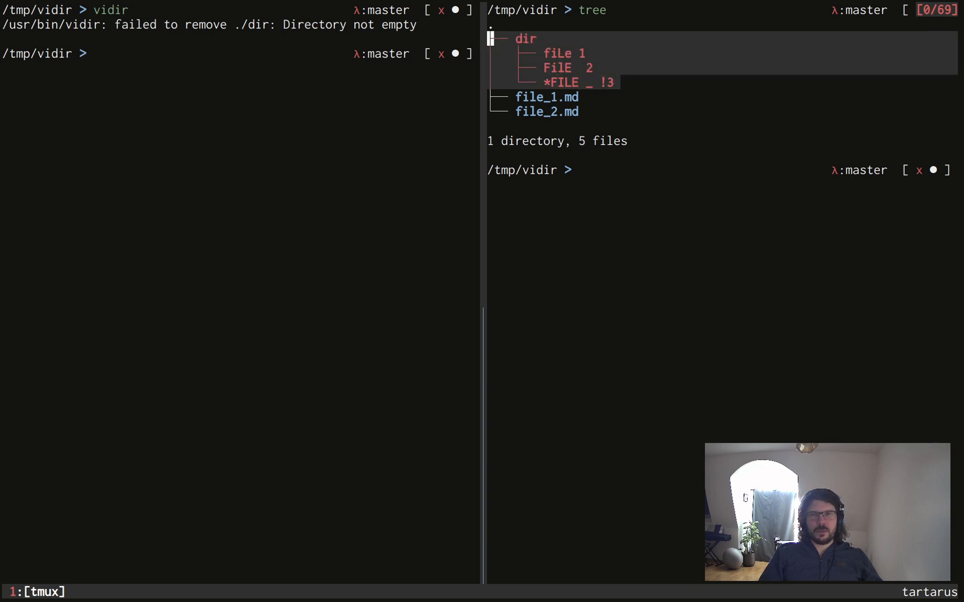
text(j)
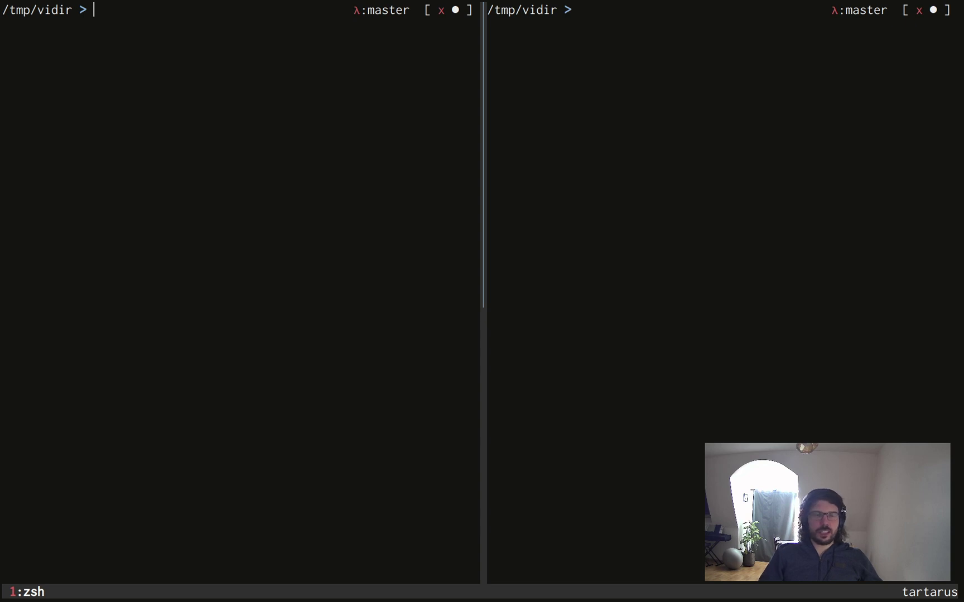
Step: Run find | vidir - to edit every recursively found path
text(find)
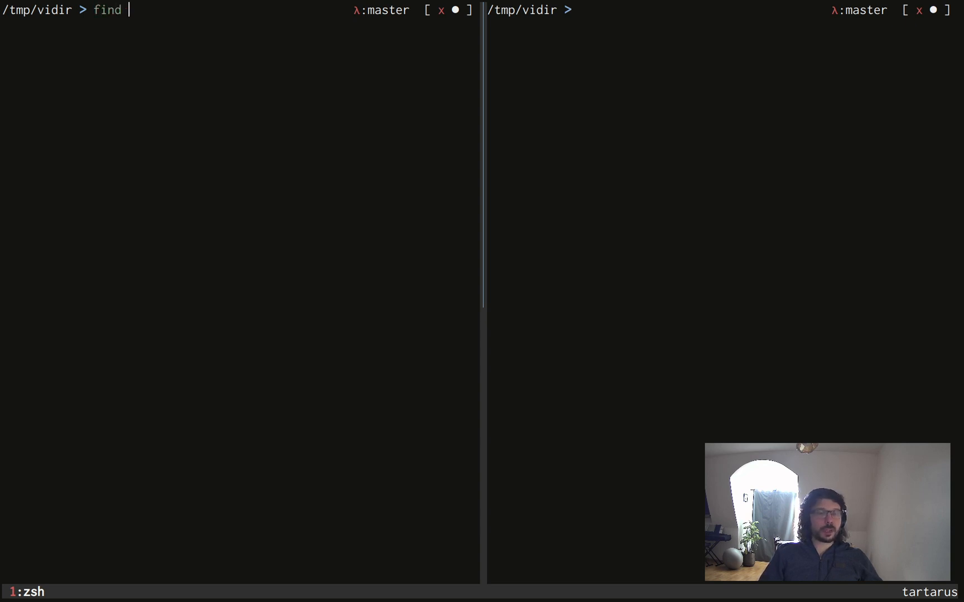
text(-)
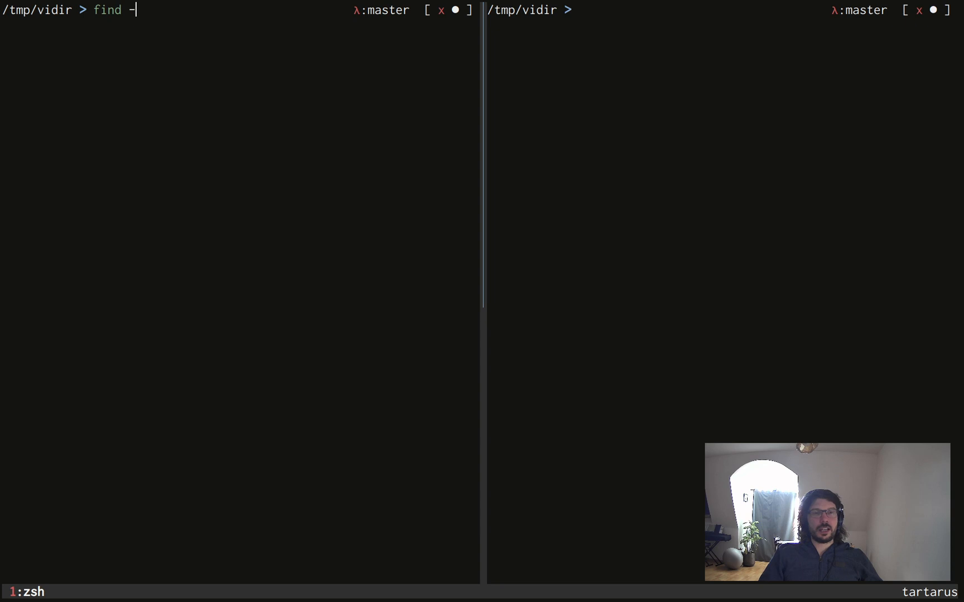
key(BackSpace)
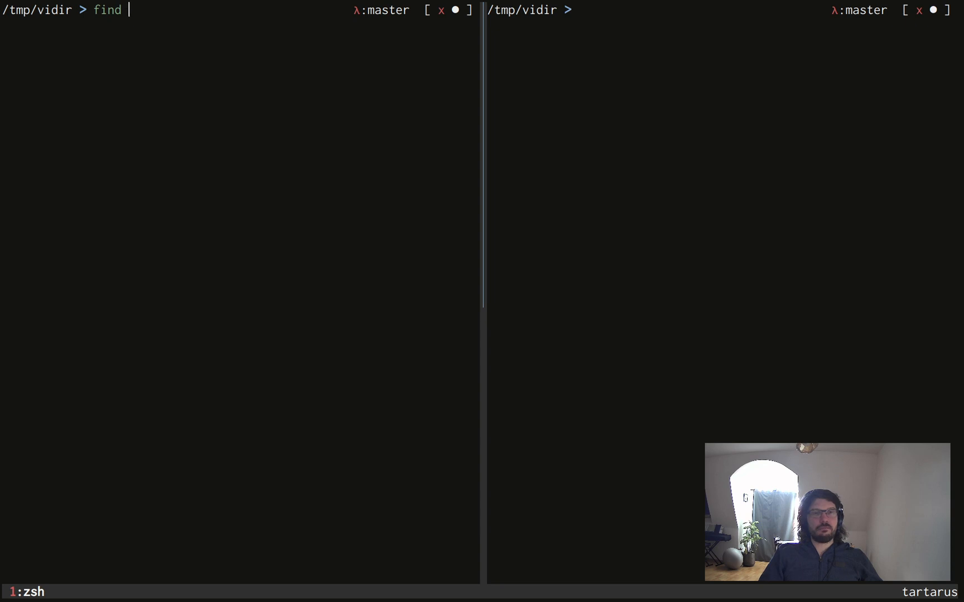
text(|)
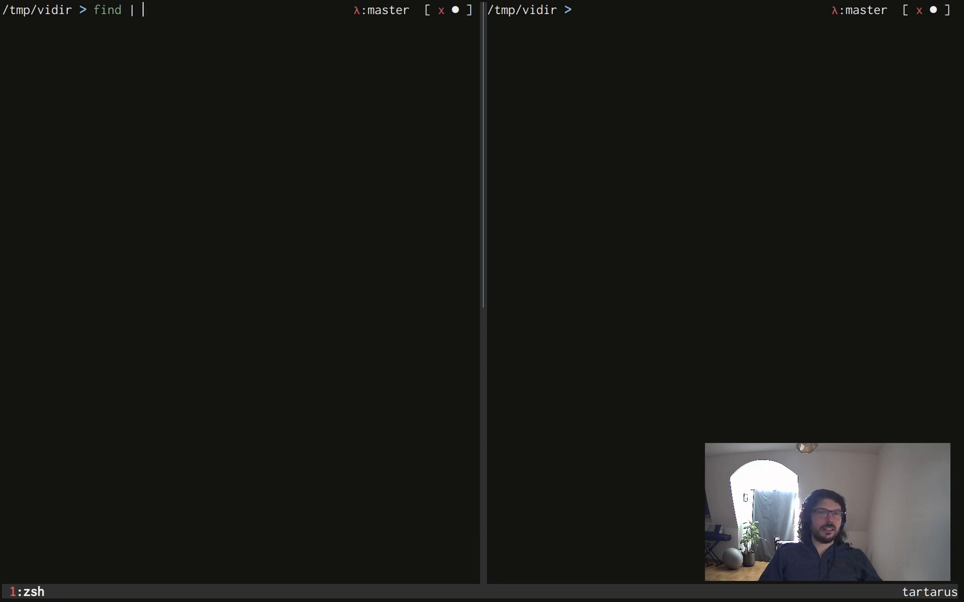
text(vidir -)
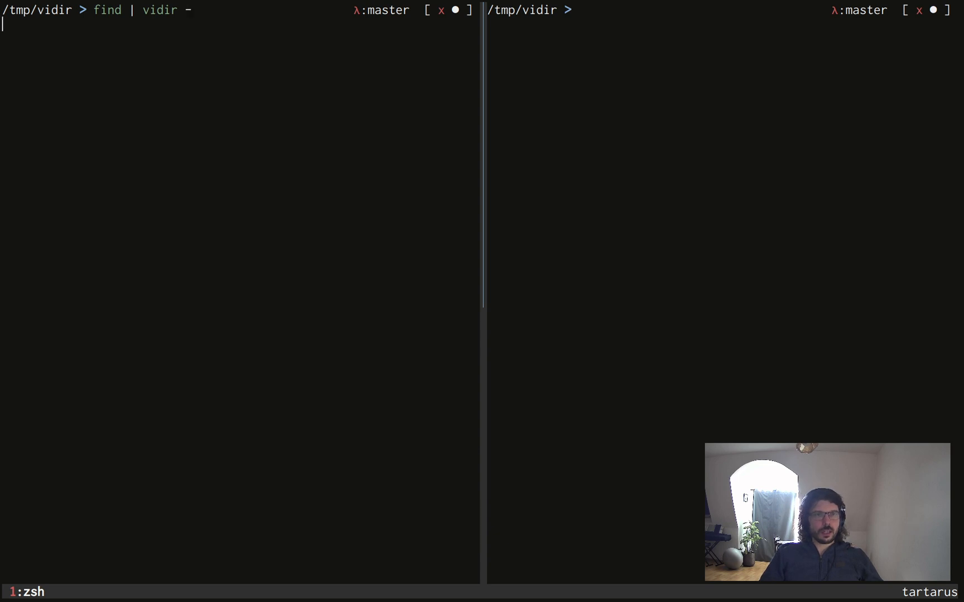
Step: Run `find ! -path "*git*" | vidir -` to list the /tmp/vidir files without git paths
key(Enter)
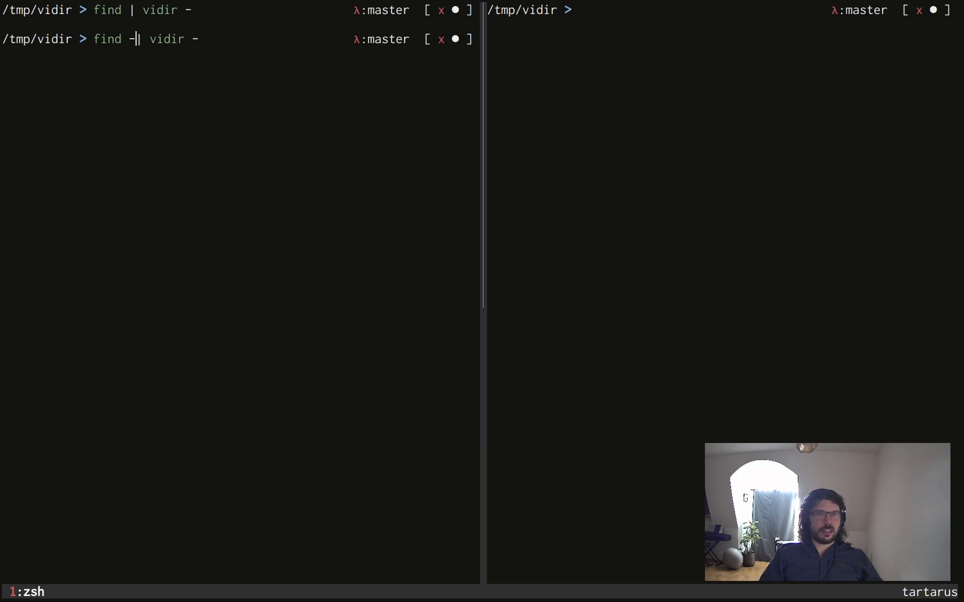
text(path "^)
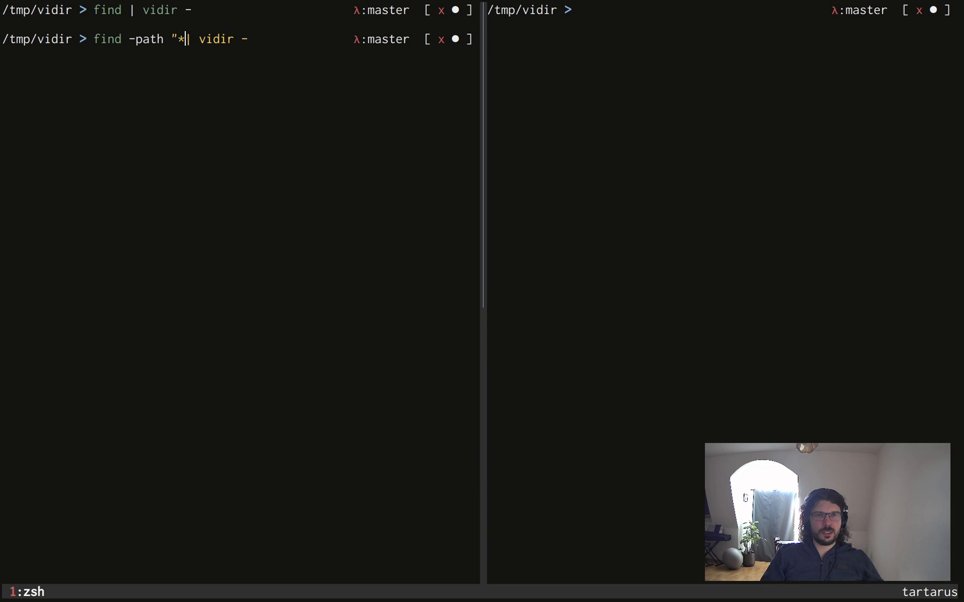
text(")
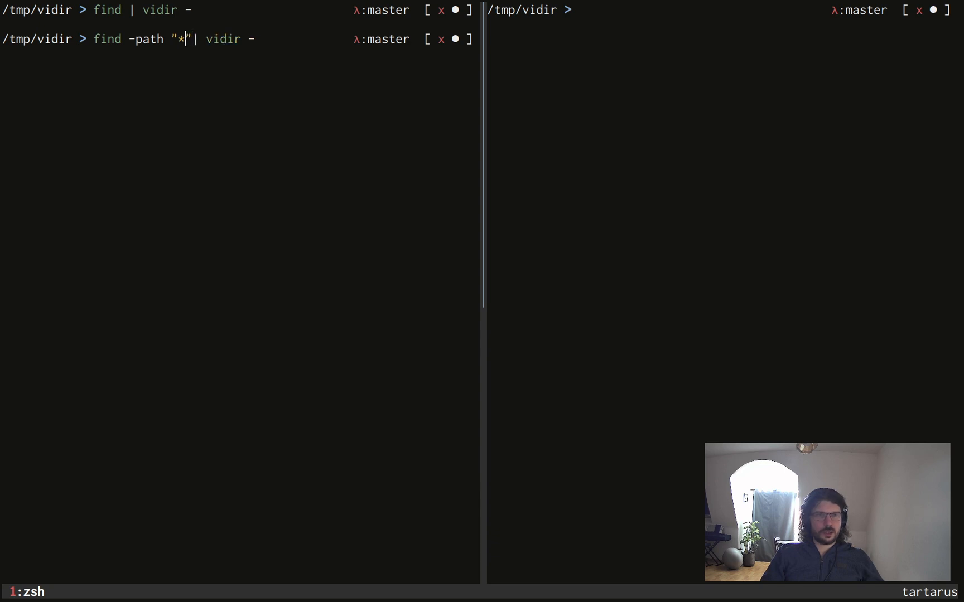
text(git*)
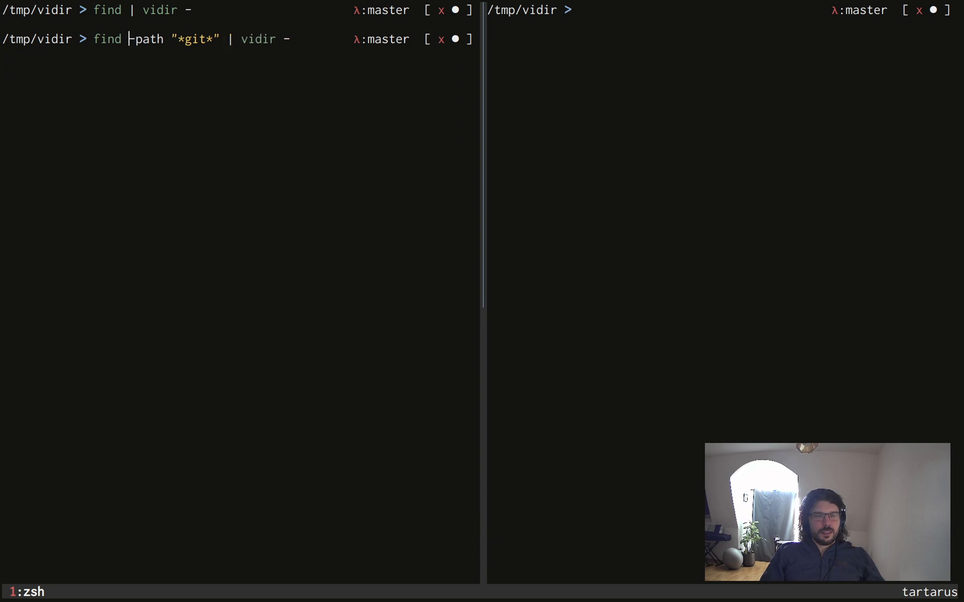
text('!)
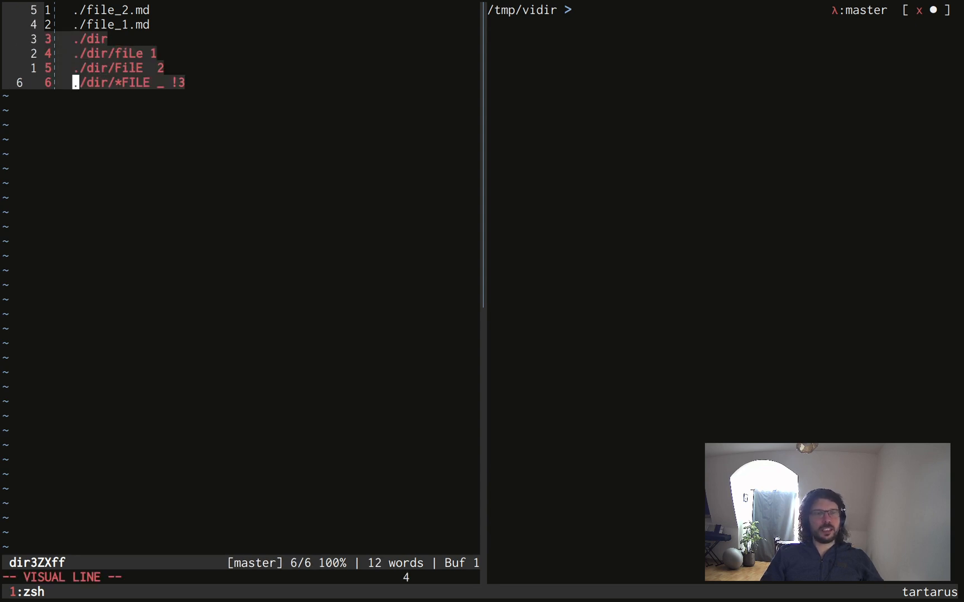
Step: Lowercase the dir entries and substitute spaces with underscores, yielding file_1, file_2, file_3
key(d)
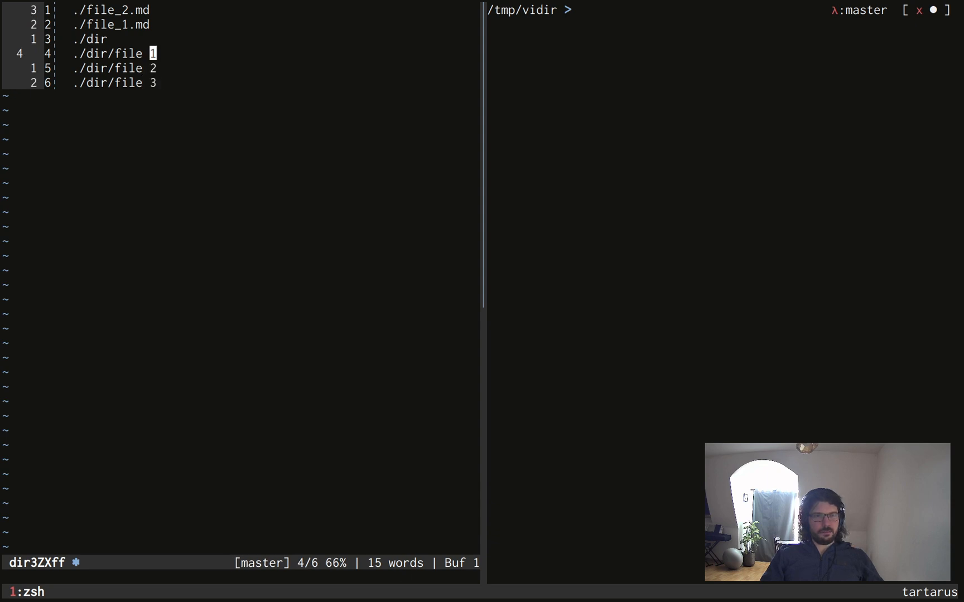
text(:%s/)
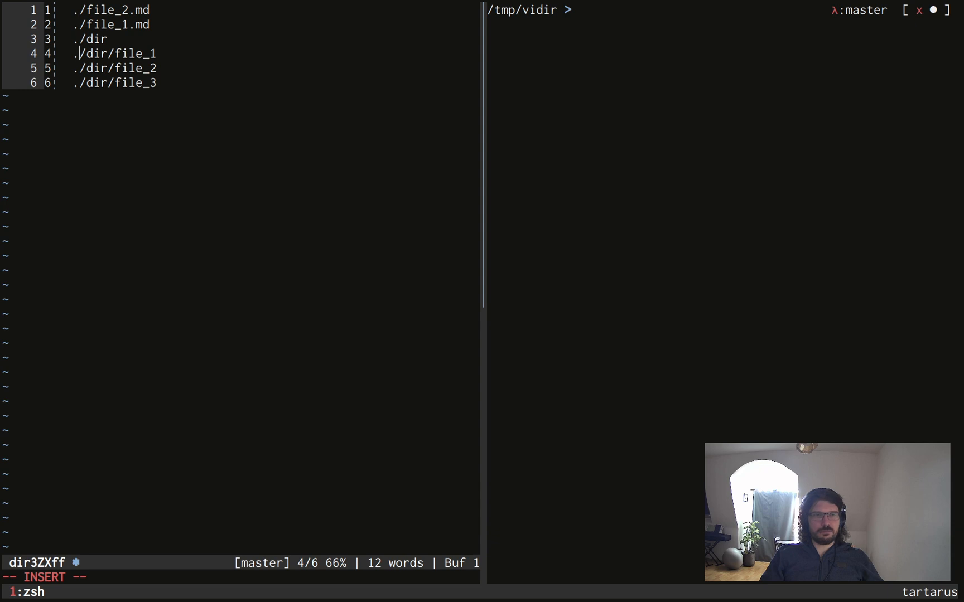
Step: Create a test directory and change file_1.md's path to ./test/file_1.md
text(mki)
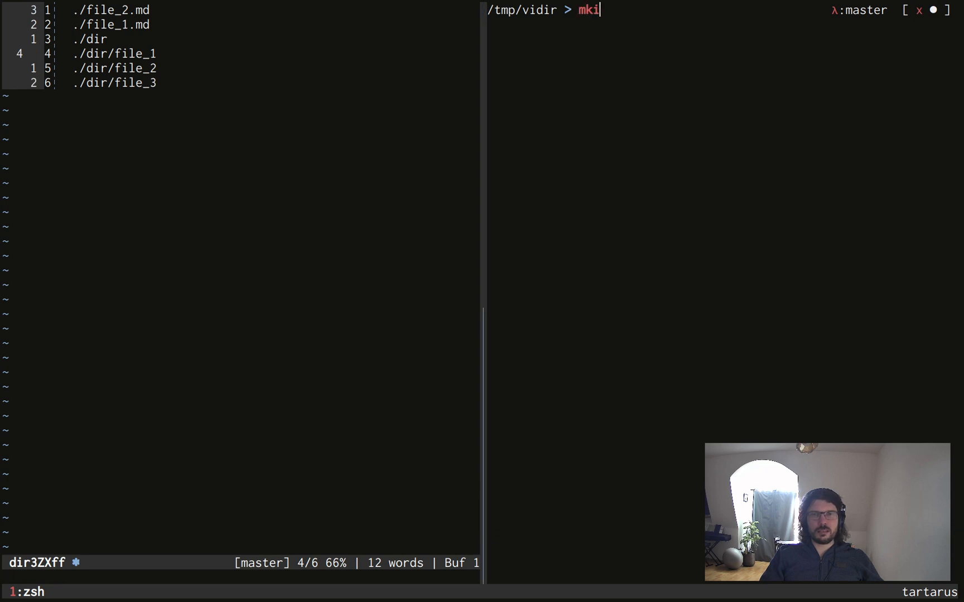
text(dir test)
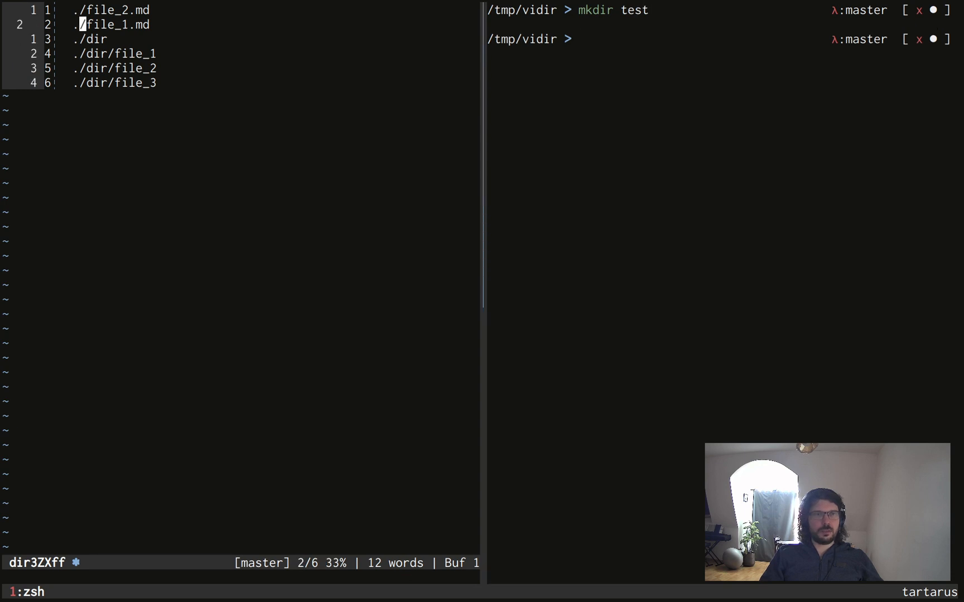
key(i)
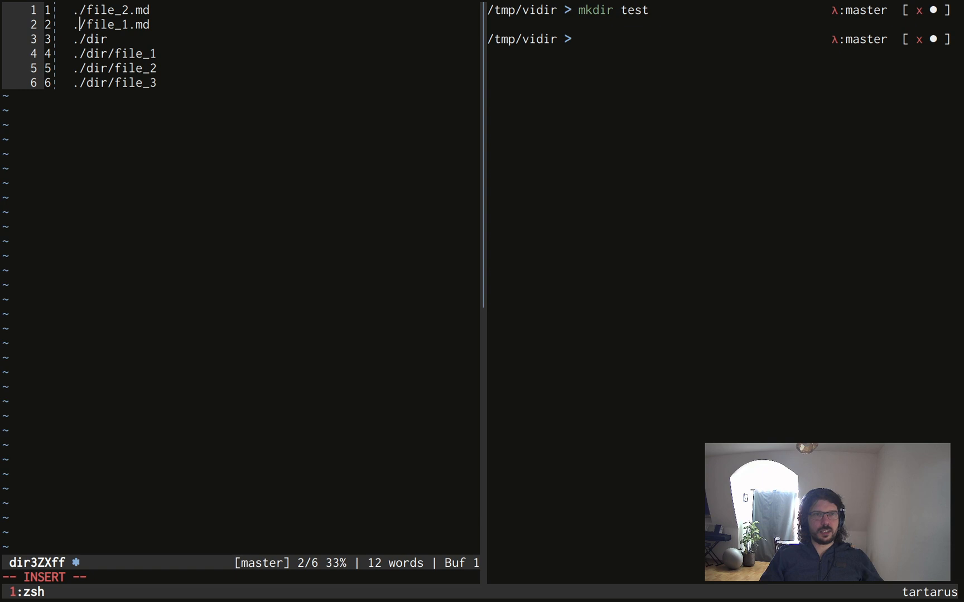
text(tet)
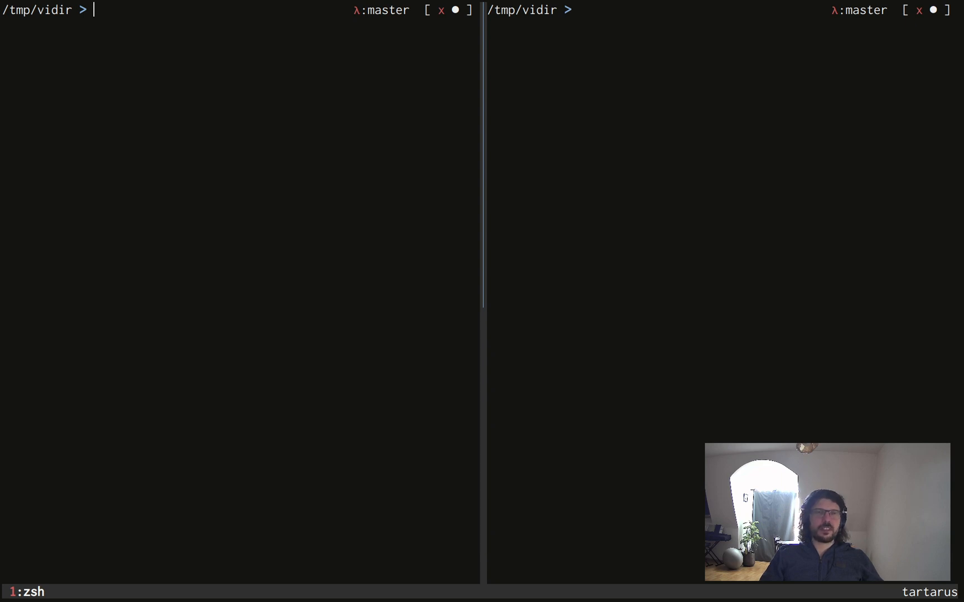
Step: Run `sudo pacman -S moreutils` and enter the sudo password
text(moreutils)
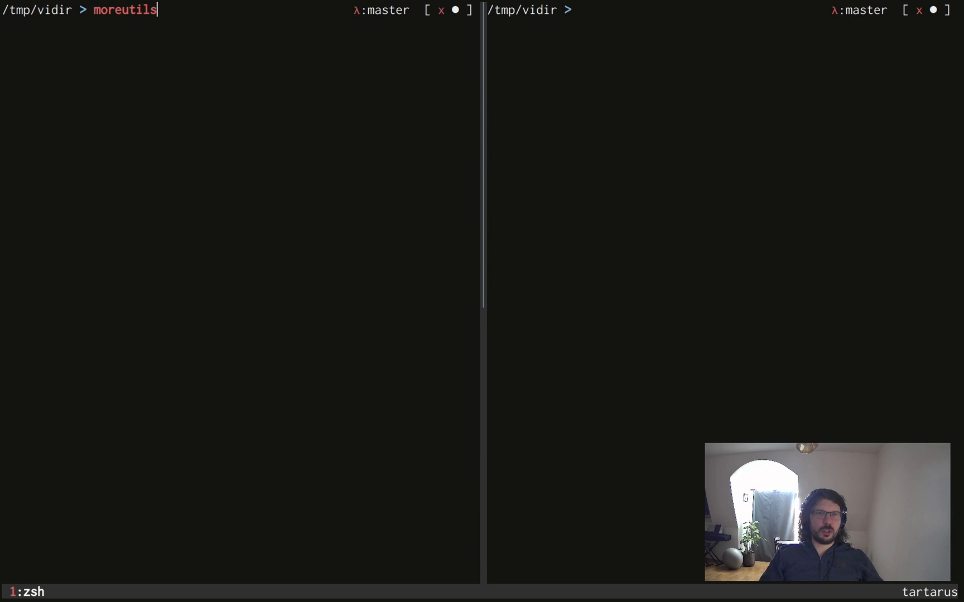
text(pacman -S)
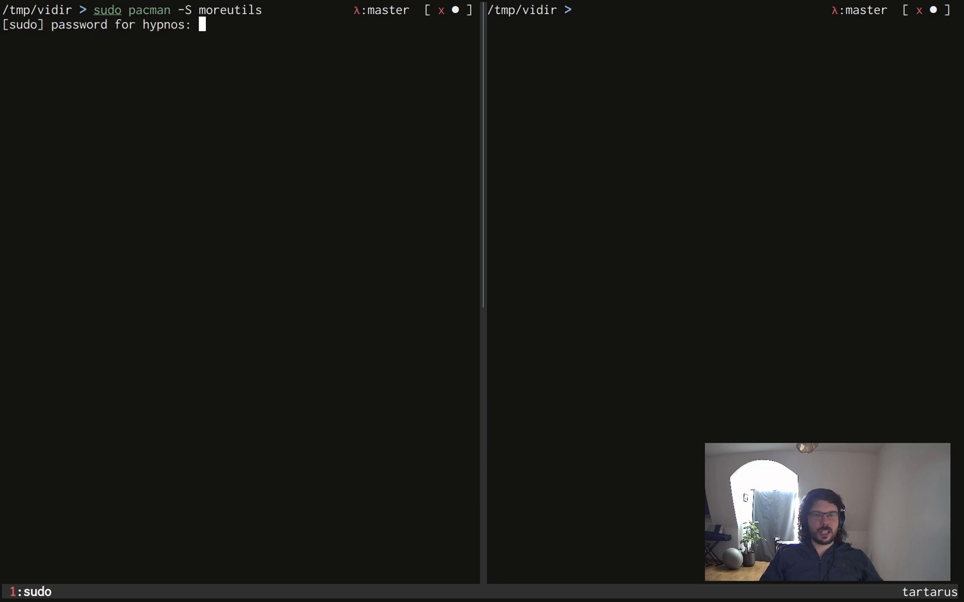
key(enter)
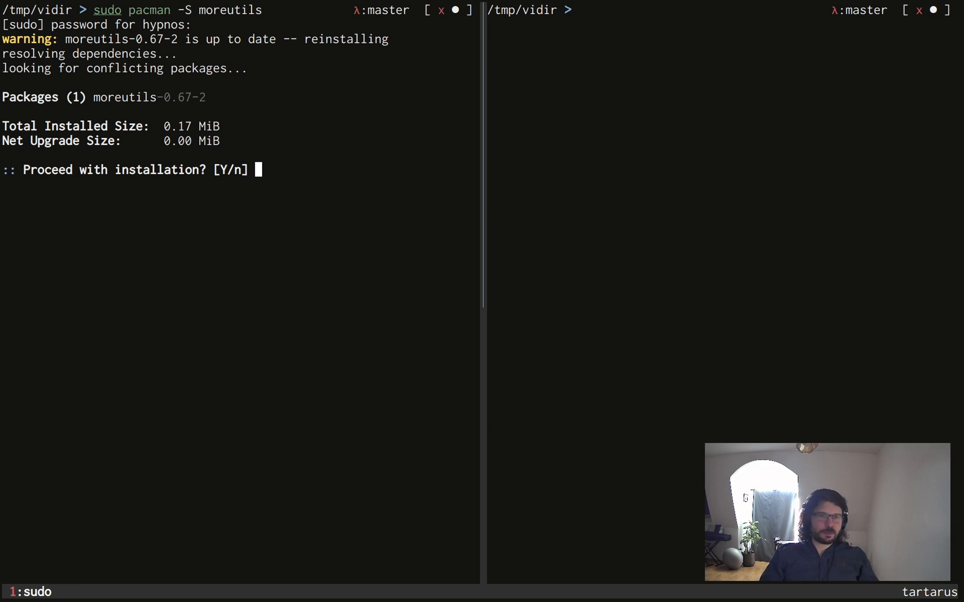
Step: Interrupt the moreutils install with Ctrl+C, discard the recalled command and clear the screen
key(ctrl+c)
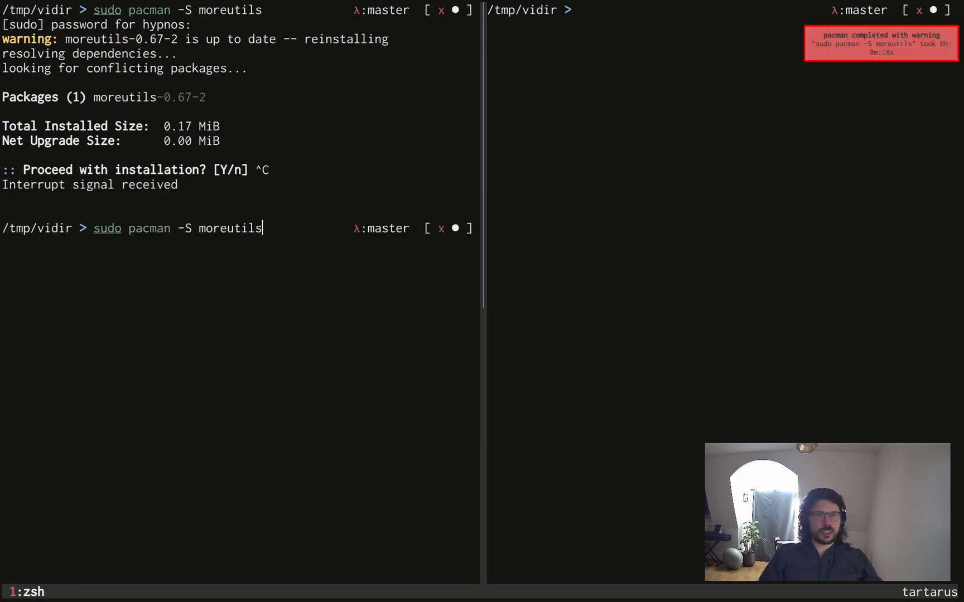
text(coreutils)
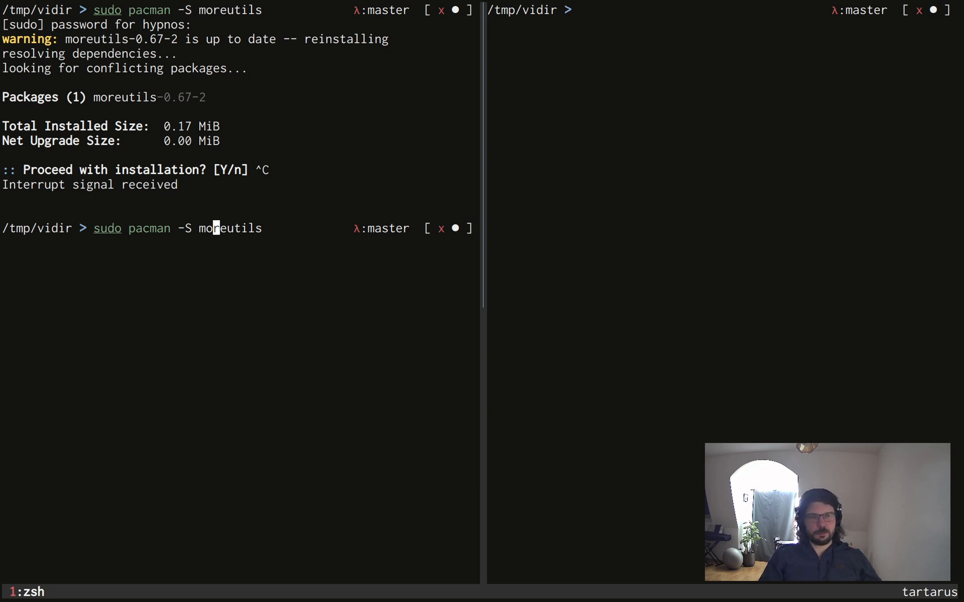
key(ctrl+l)
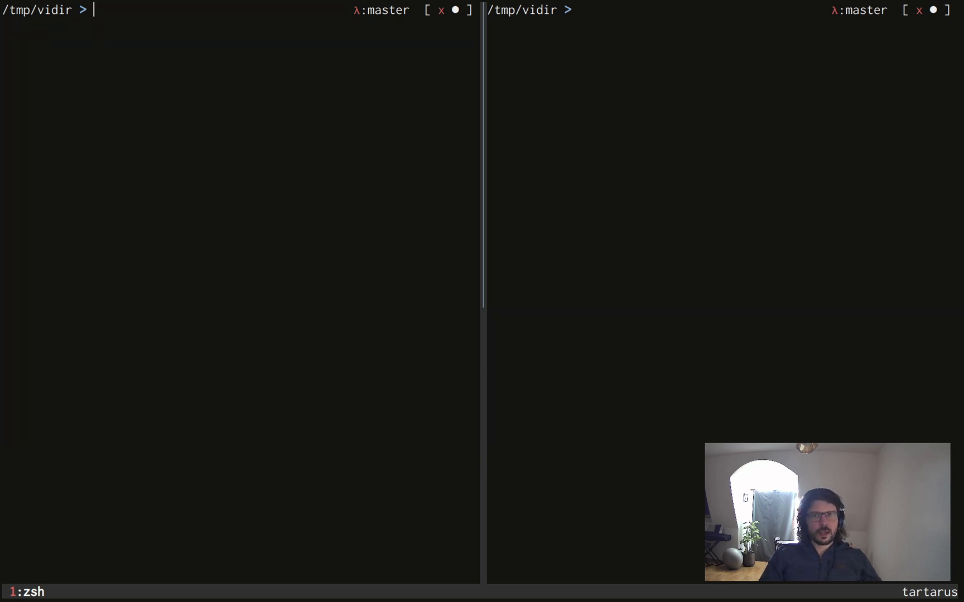